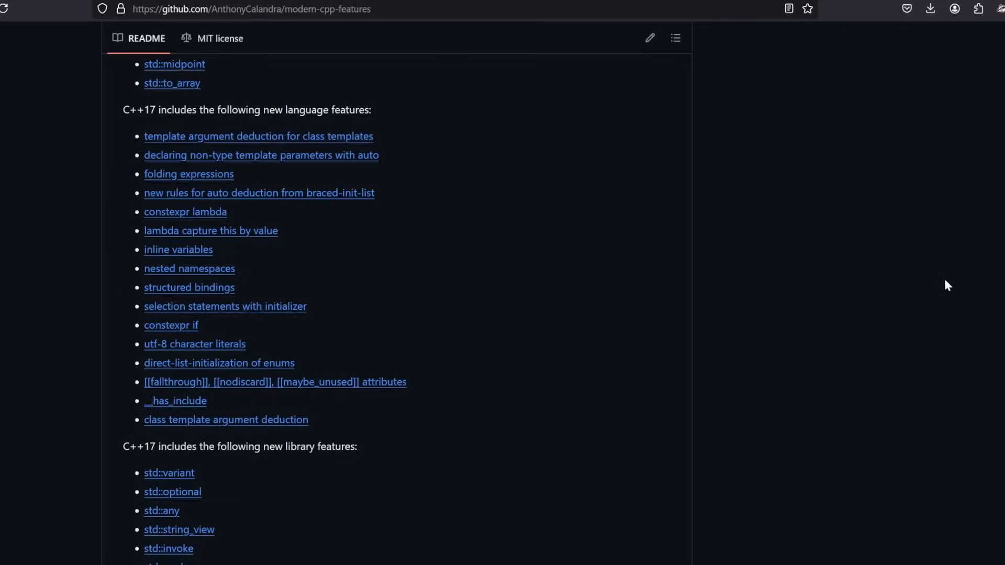
Scroll down through the PinnedVector.h code
scroll(down, 3)
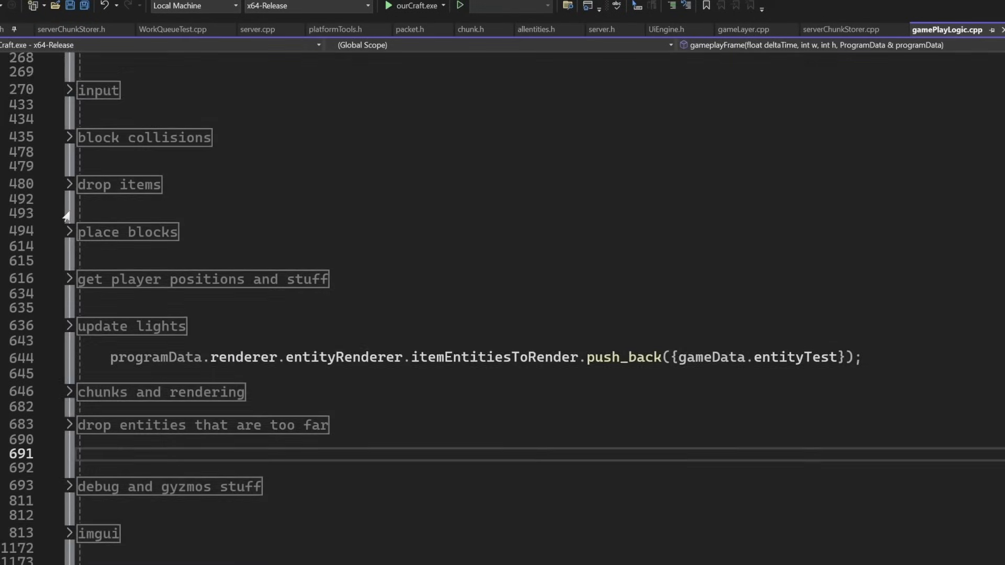
scroll(down, 3)
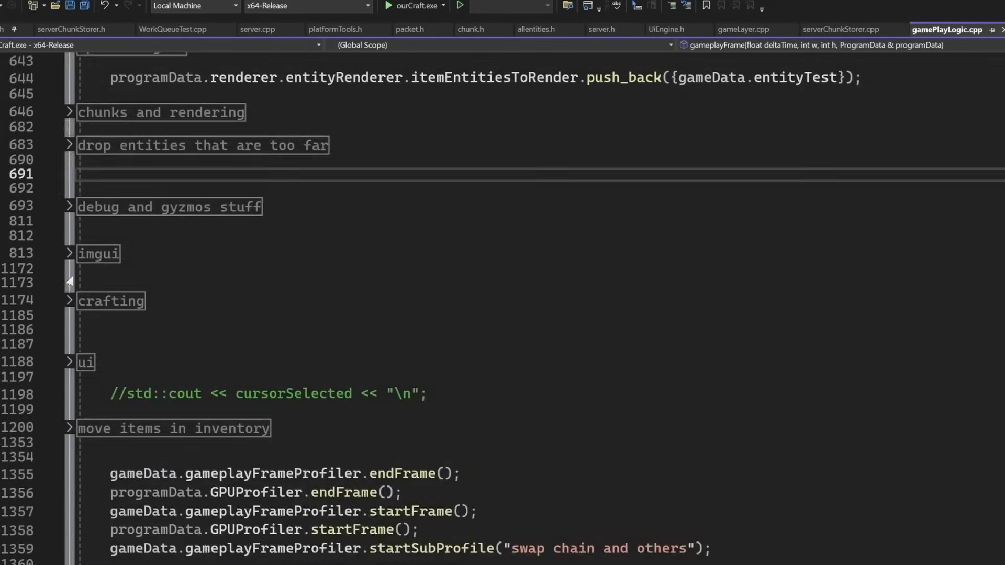
scroll(down, 3)
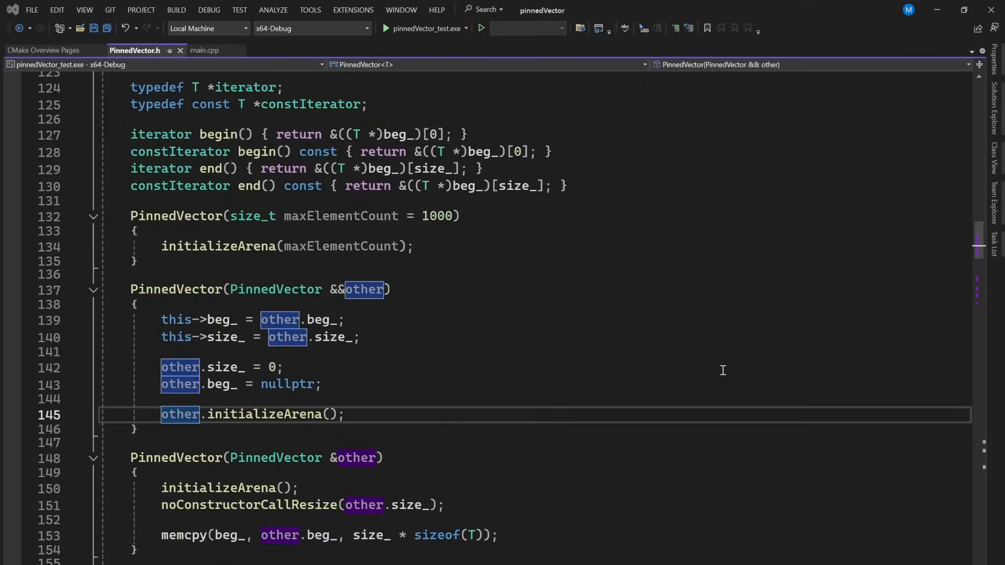
scroll(down, 3)
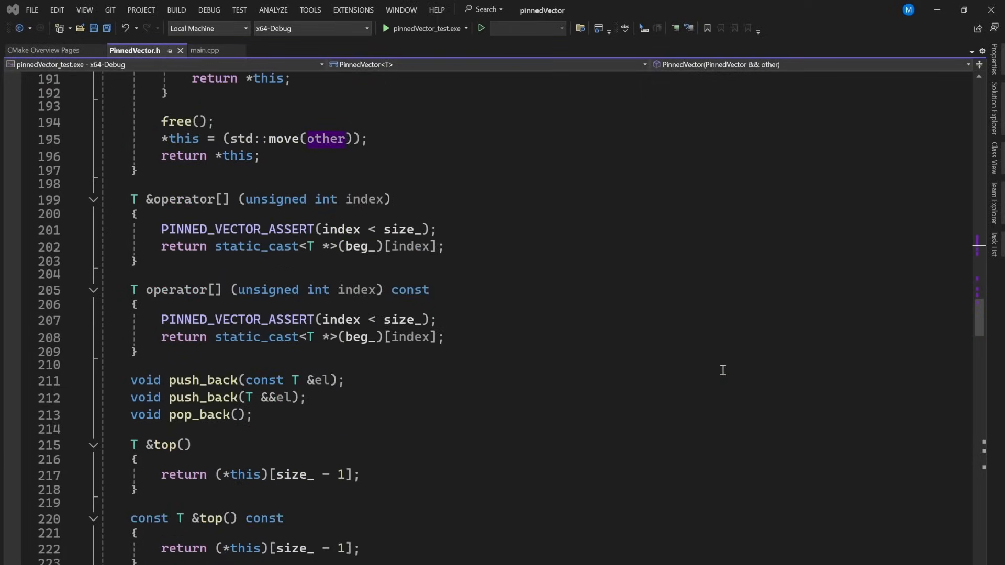
scroll(down, 3)
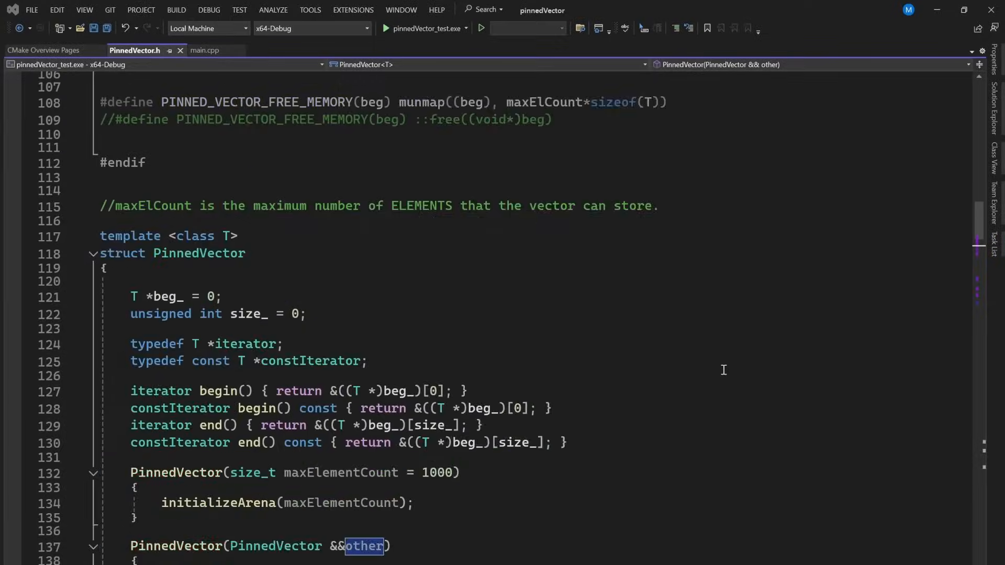
scroll(down, 3)
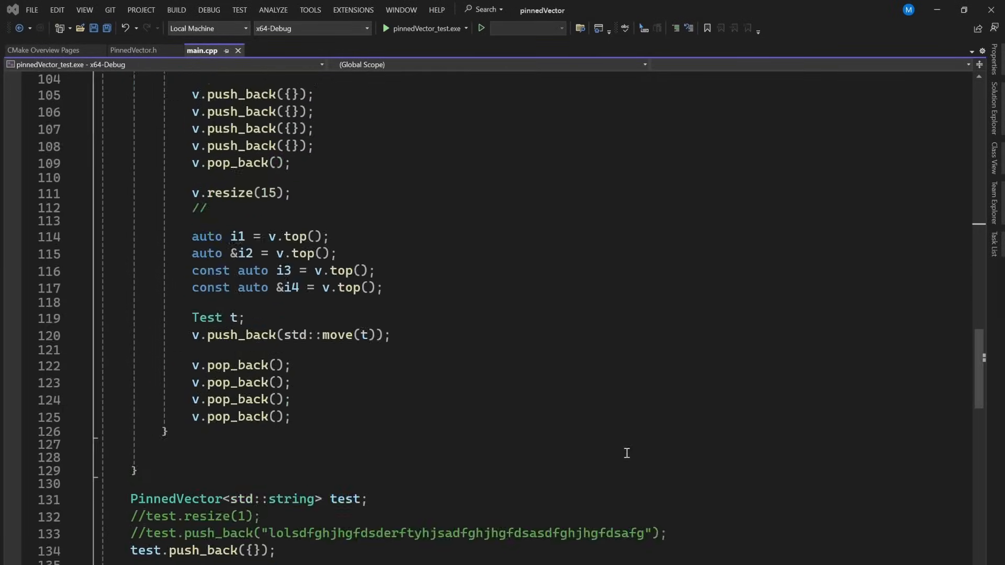
scroll(down, 3)
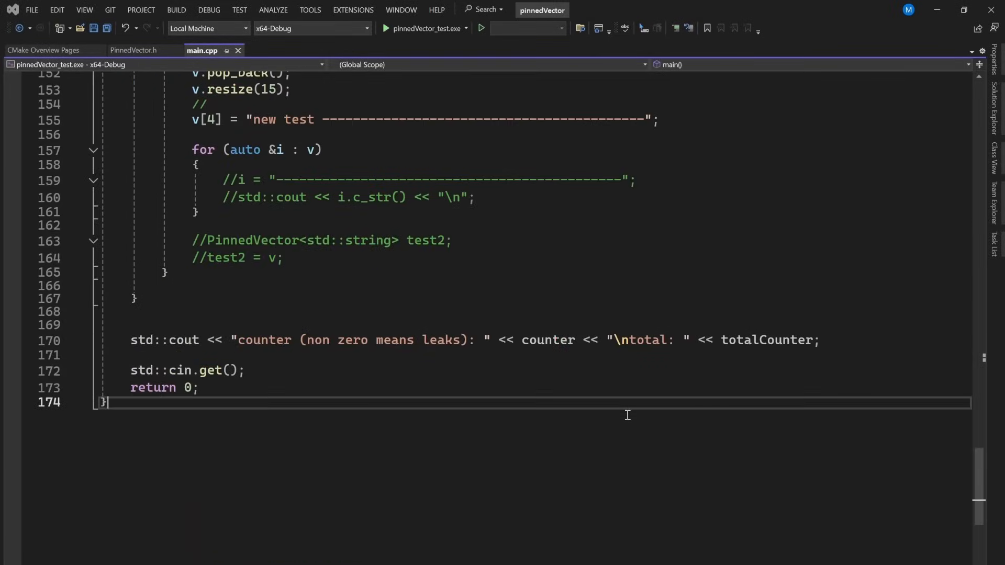
Return to the PinnedVector.h header and scroll through more of the code
click(134, 50)
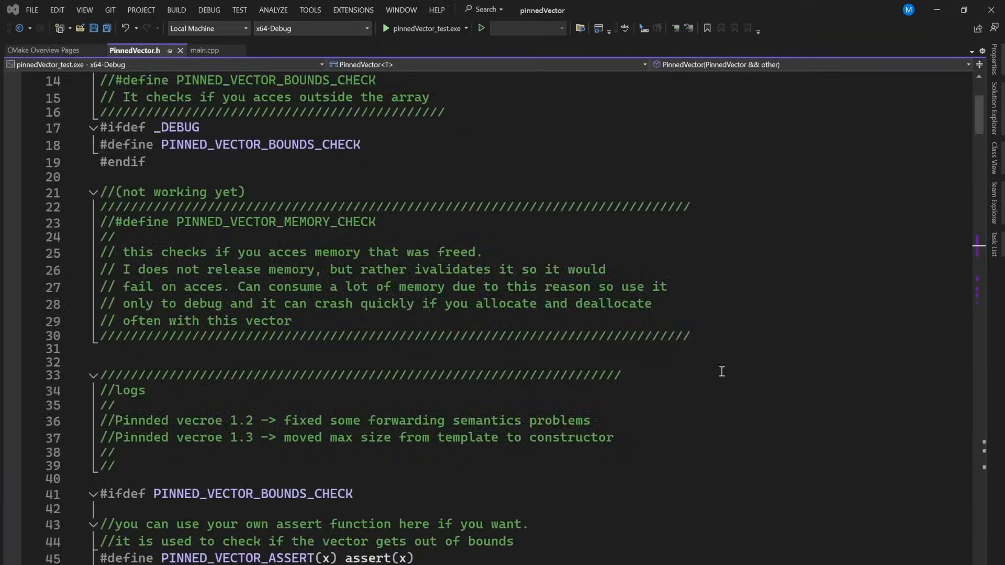
scroll(down, 3)
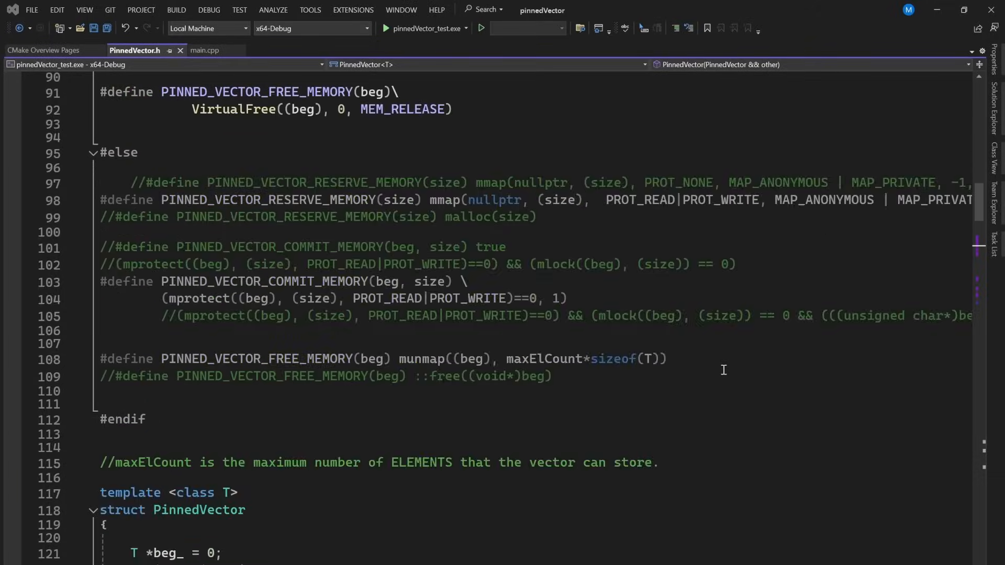
scroll(up, 3)
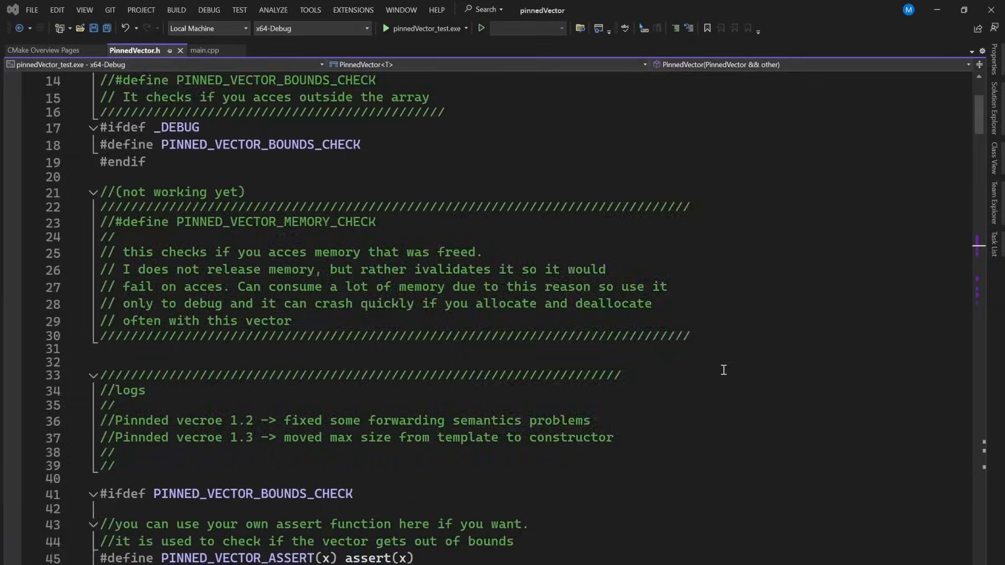
scroll(down, 3)
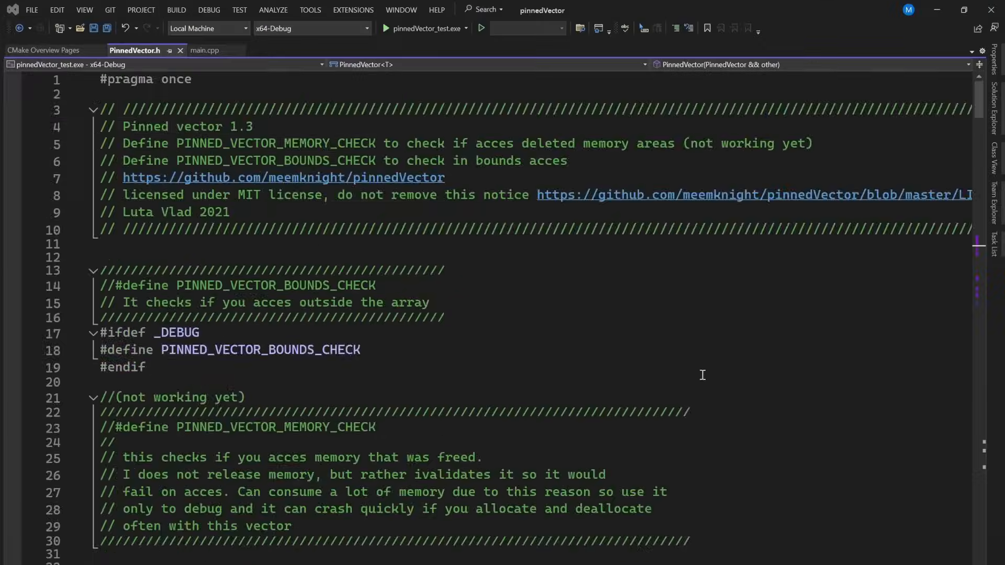
scroll(down, 3)
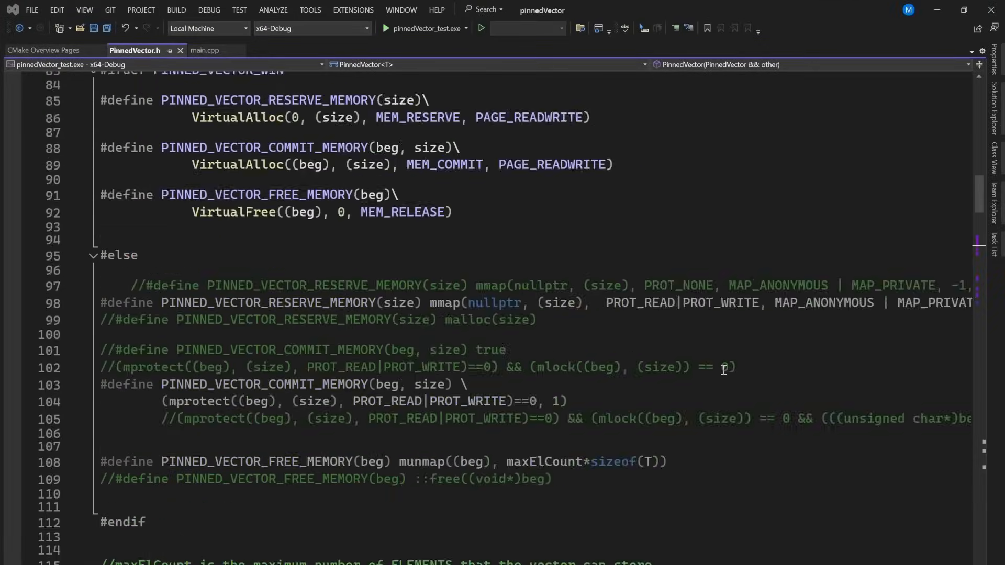
scroll(down, 3)
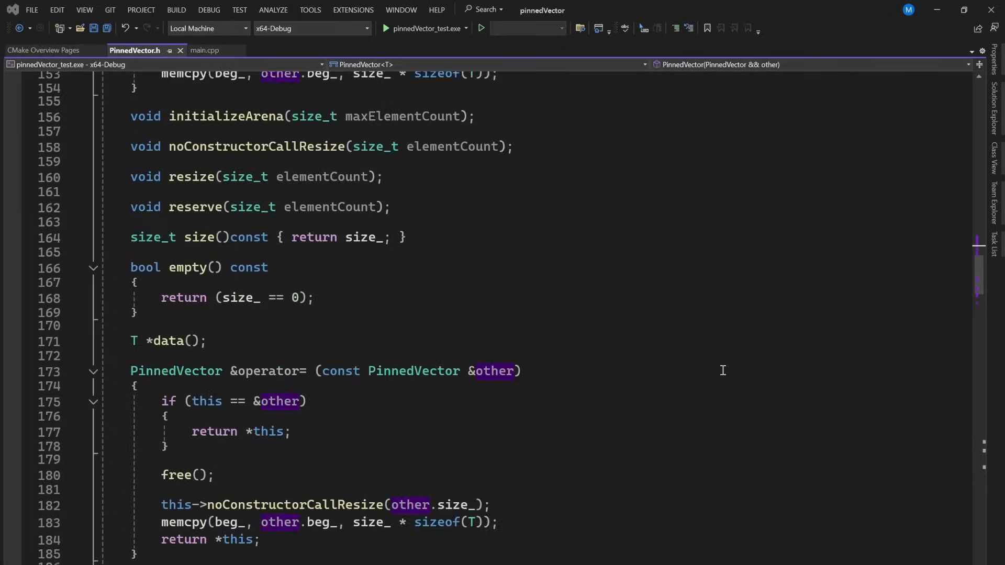
scroll(down, 3)
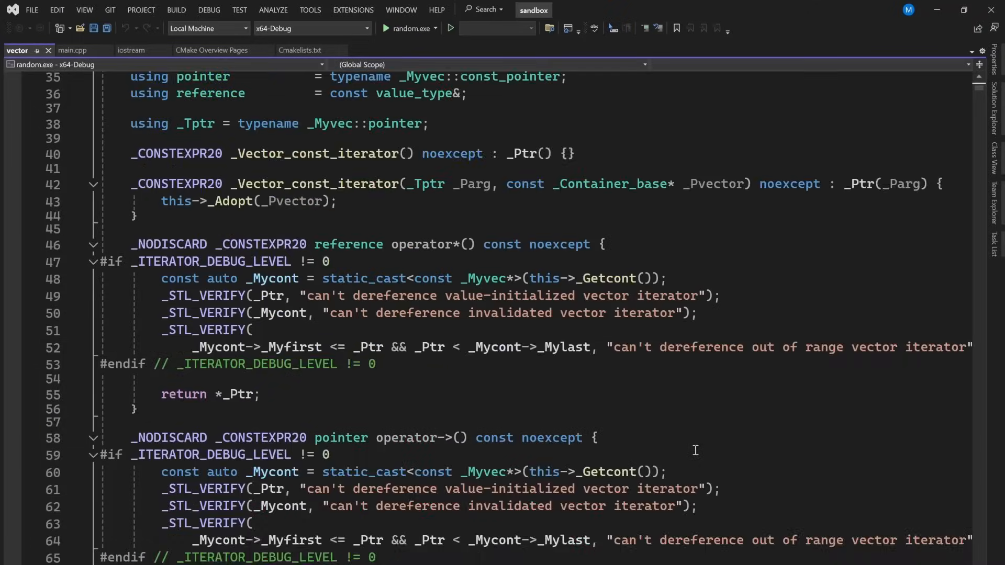
Scroll through the standard vector header, ending on PinnedVector.h's struct definition
scroll(down, 3)
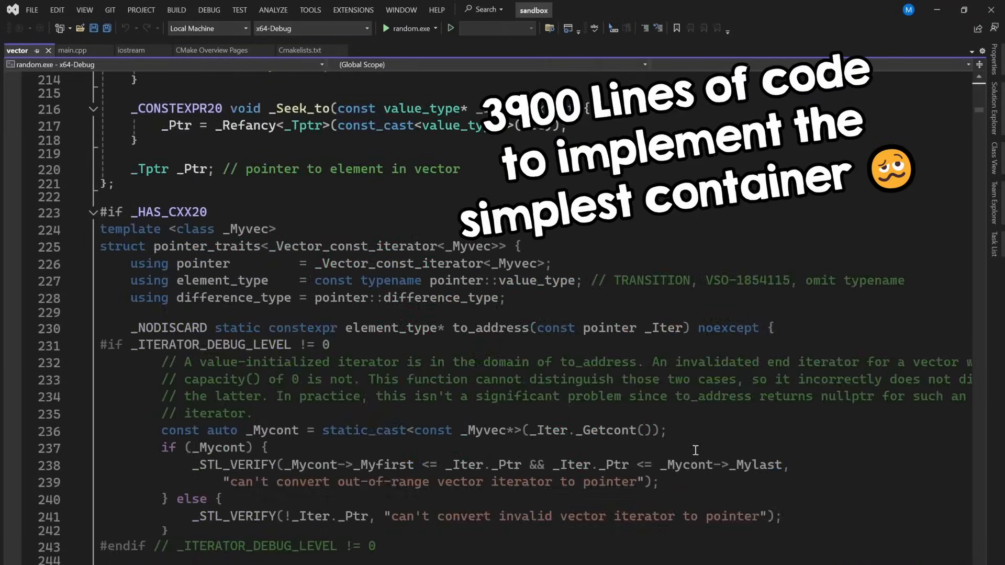
scroll(down, 3)
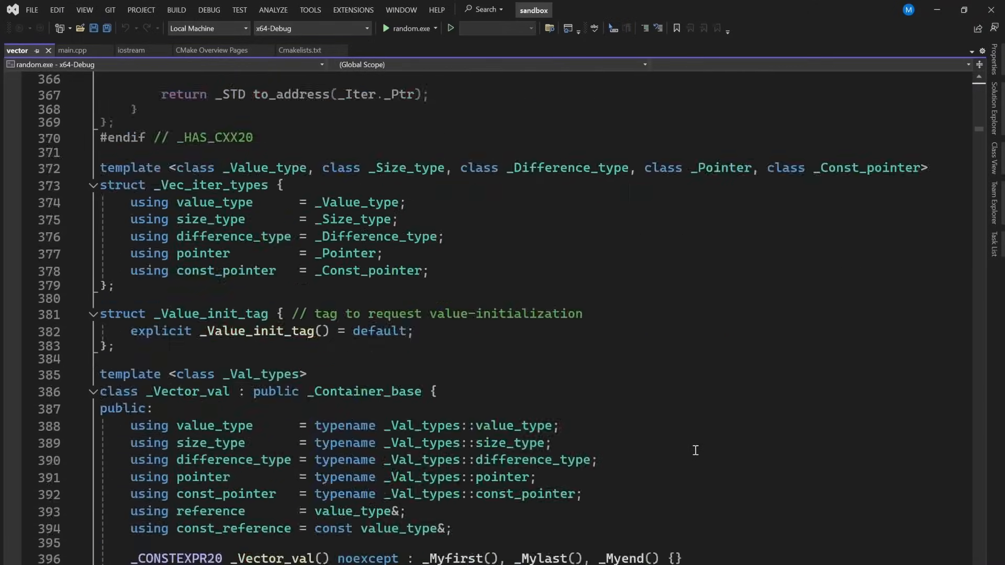
scroll(down, 3)
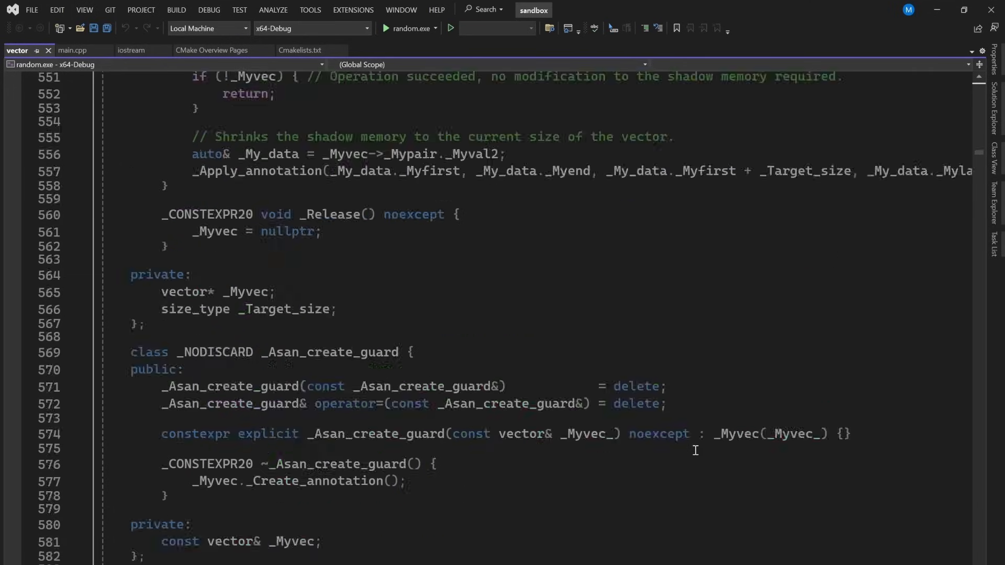
scroll(down, 3)
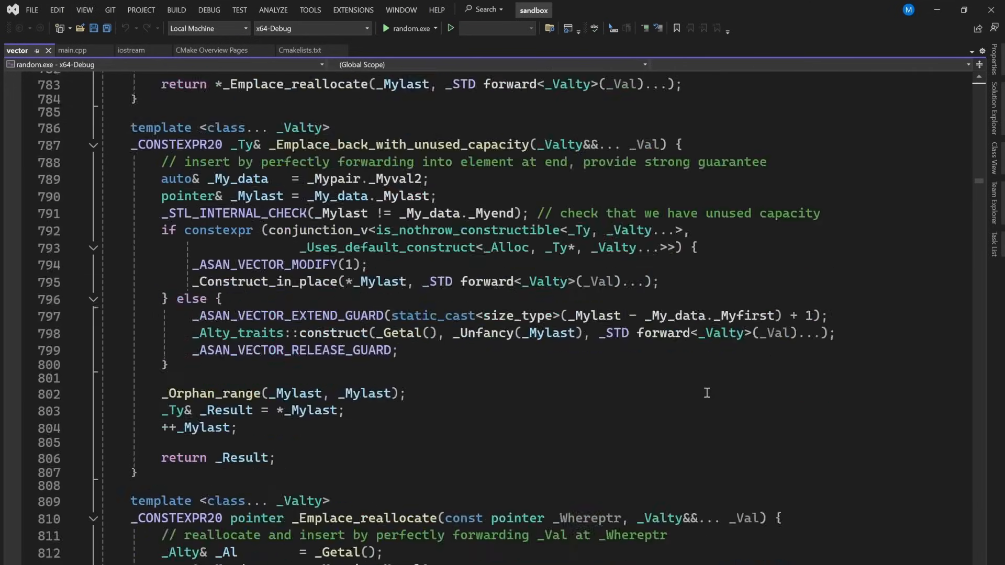
scroll(down, 3)
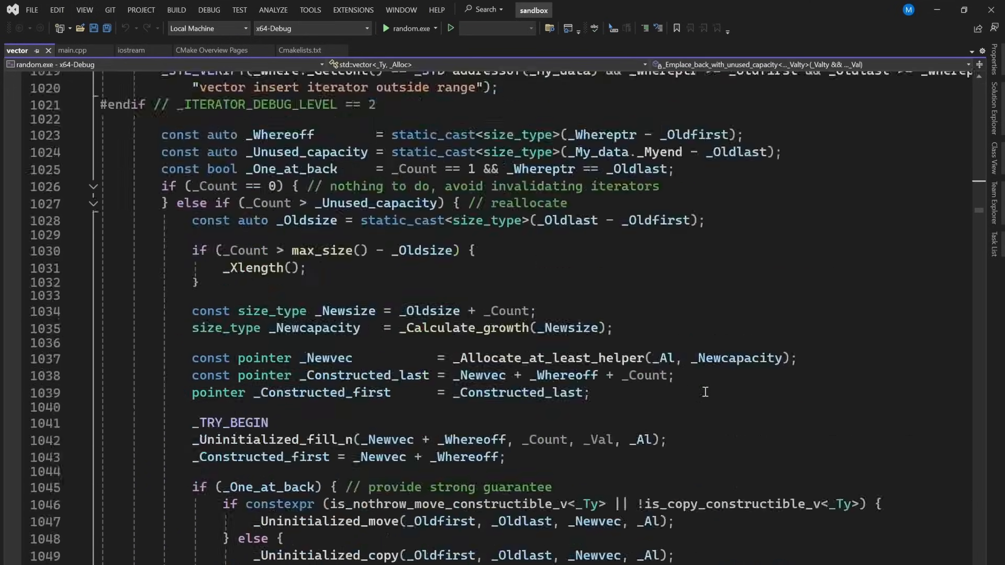
scroll(up, 3)
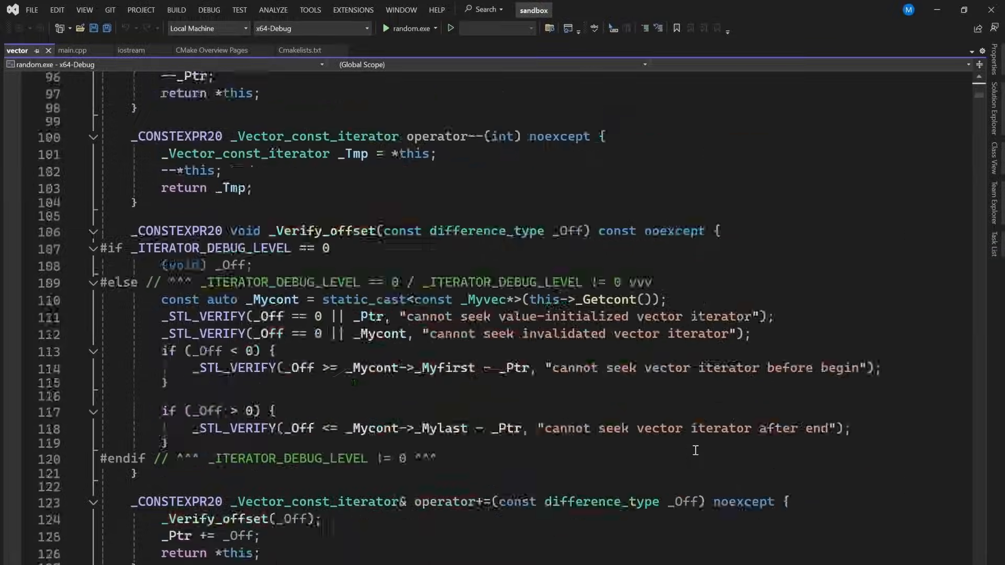
scroll(down, 3)
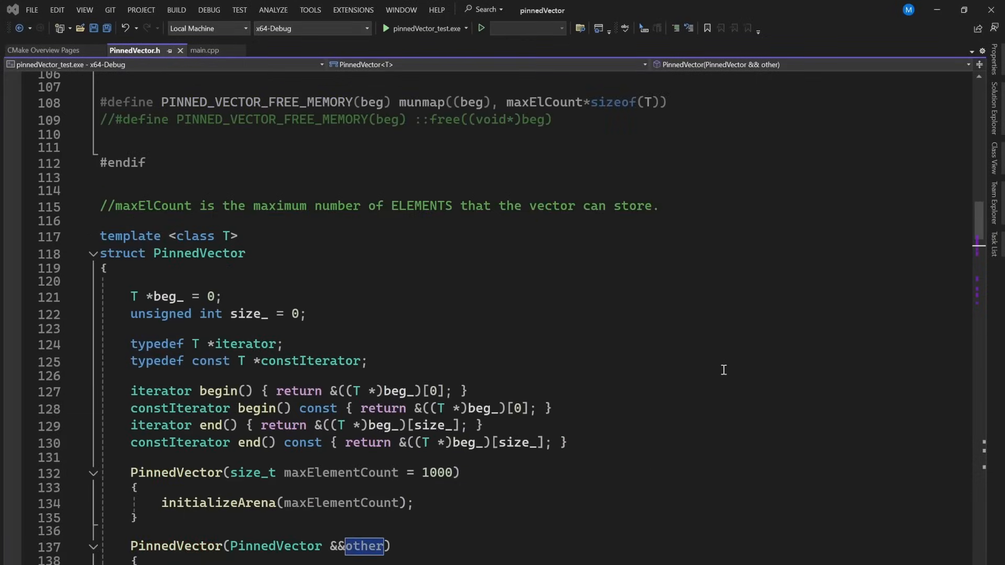
In main.cpp's server chunk code, finish the push_back line with '(sendB);'
click(252, 50)
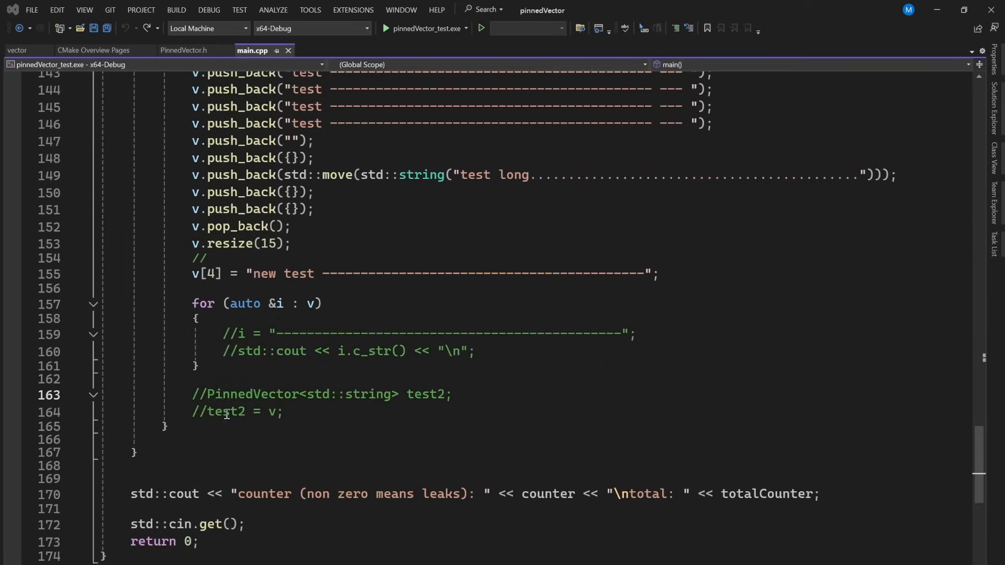
click(481, 29)
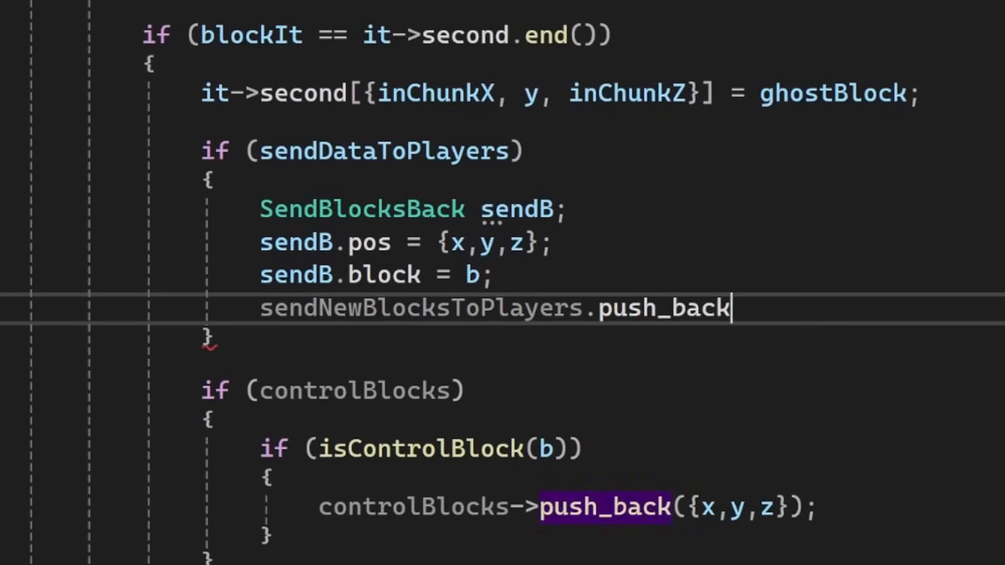
text((sendB);)
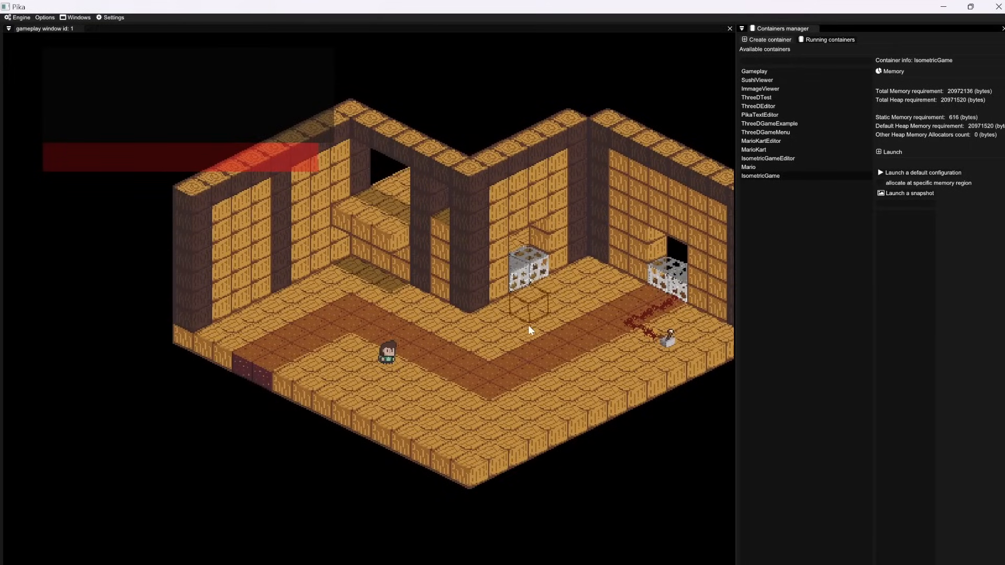
Launch the IsometricGame container in the Containers manager and type 'test'
click(891, 152)
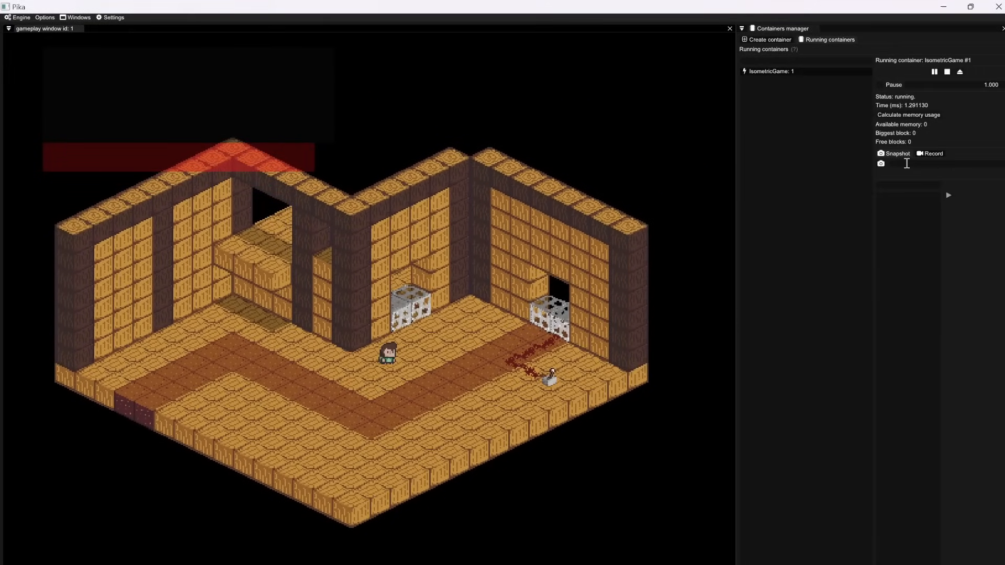
text(test)
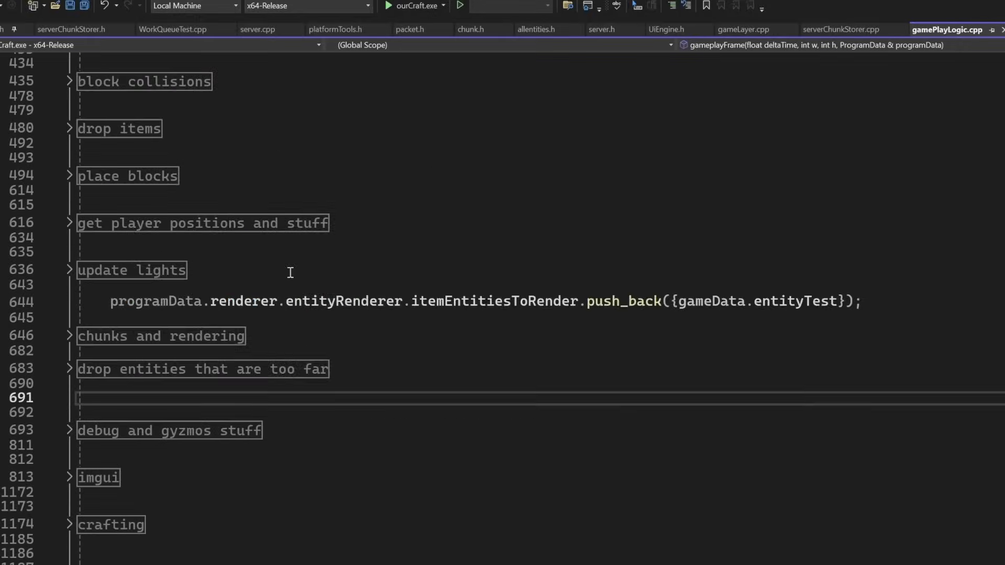
Scroll through the collapsed regions of gamePlayLogic.cpp
scroll(up, 3)
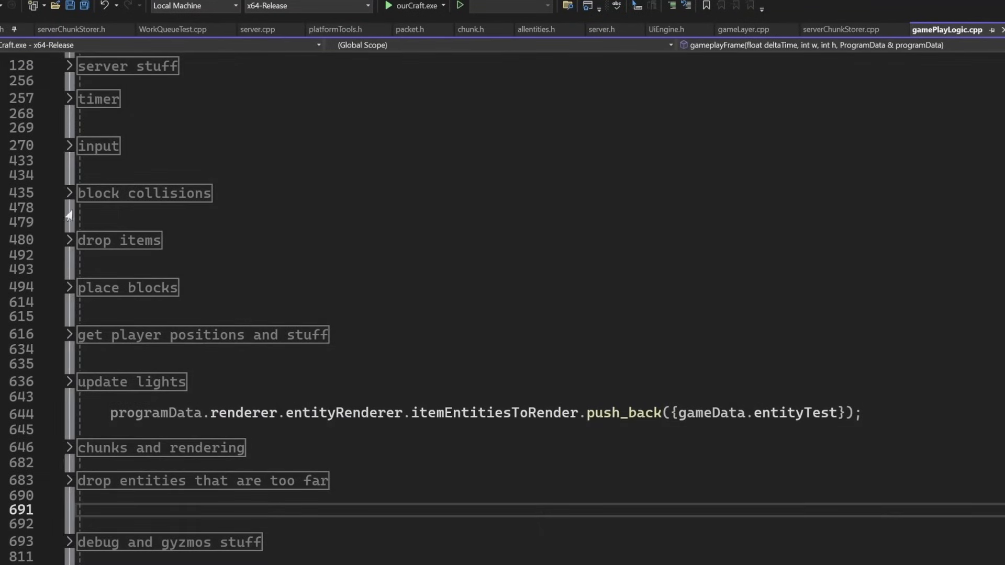
scroll(down, 3)
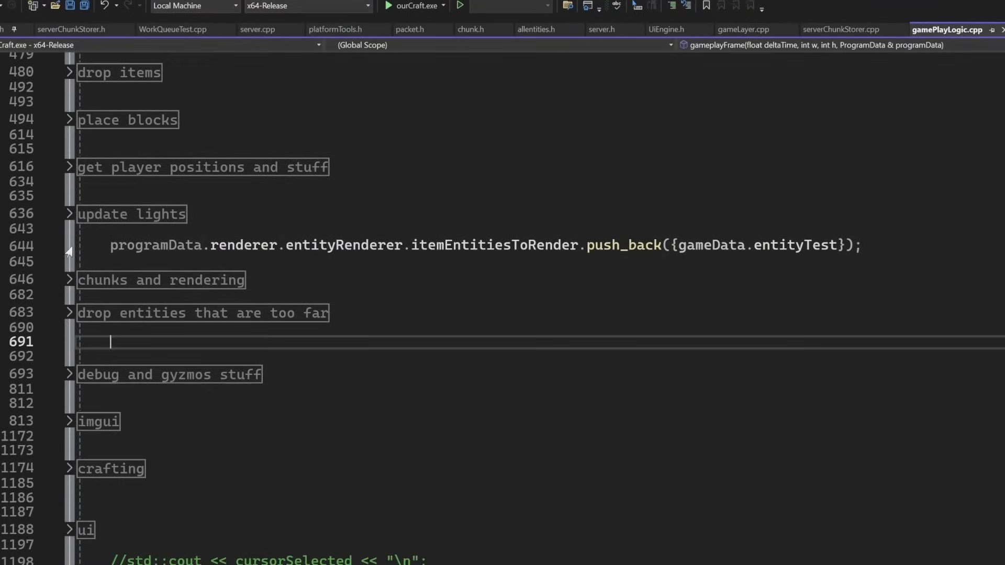
scroll(down, 3)
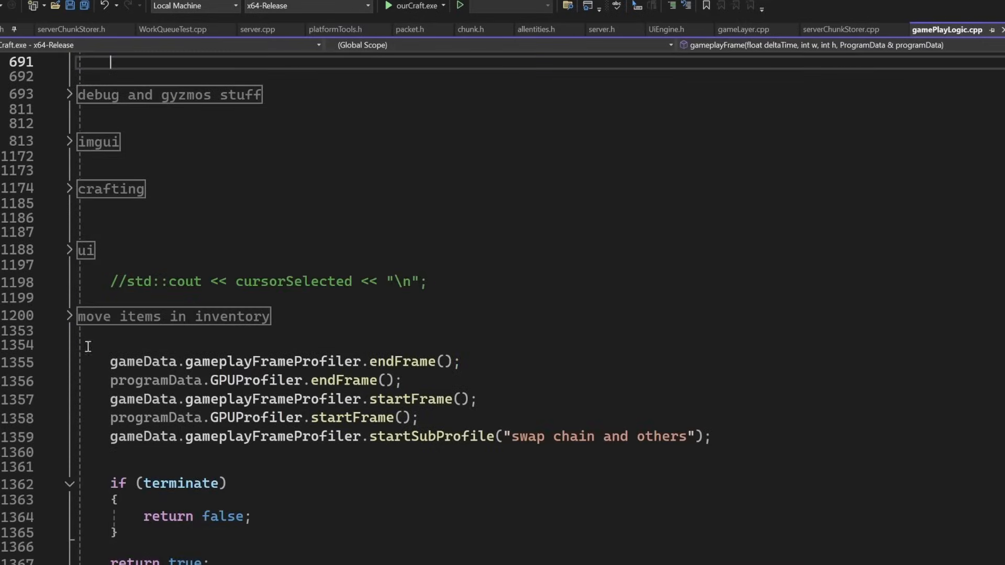
scroll(down, 3)
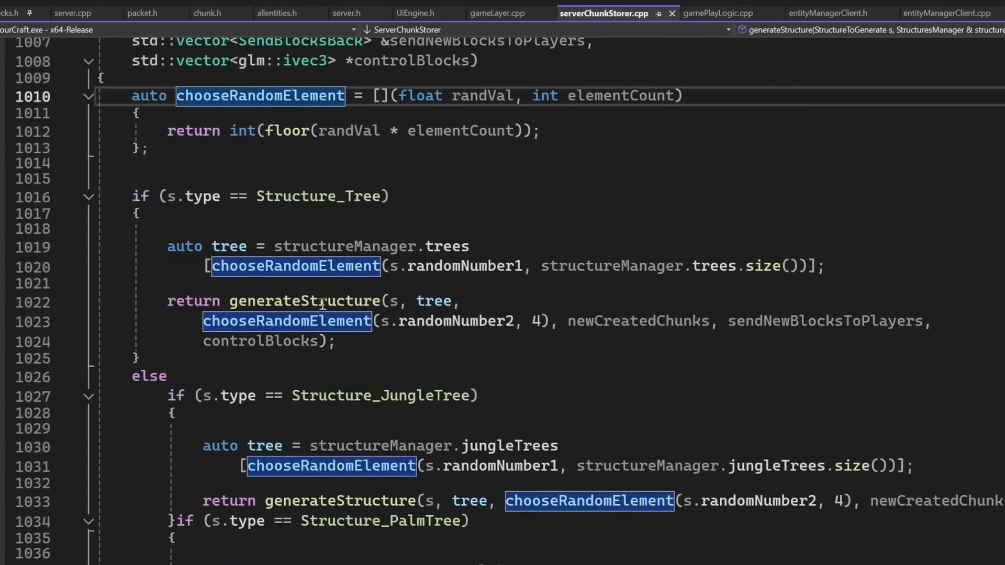
scroll(down, 3)
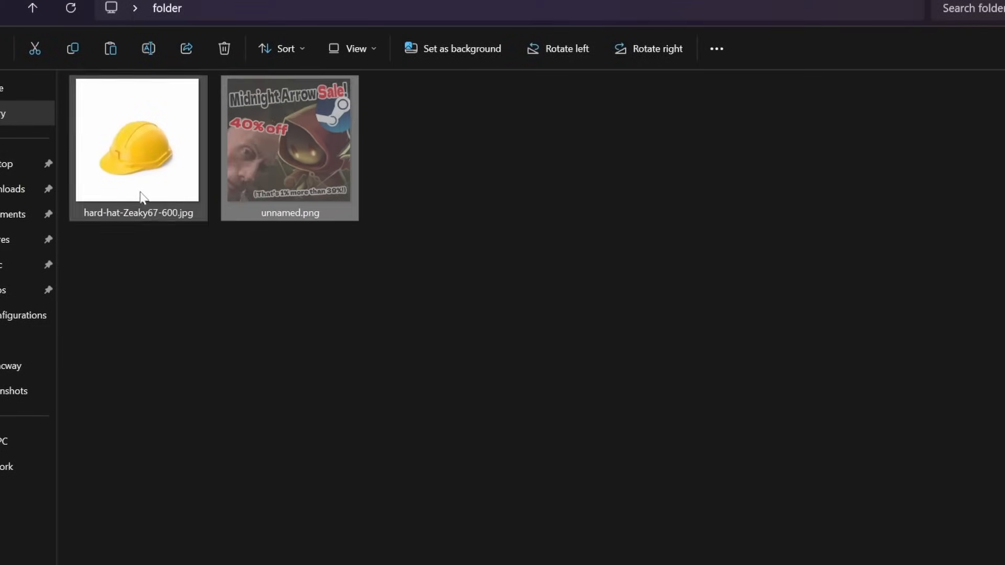
Select the unnamed.png sale image to rename it
click(289, 140)
text(lol)
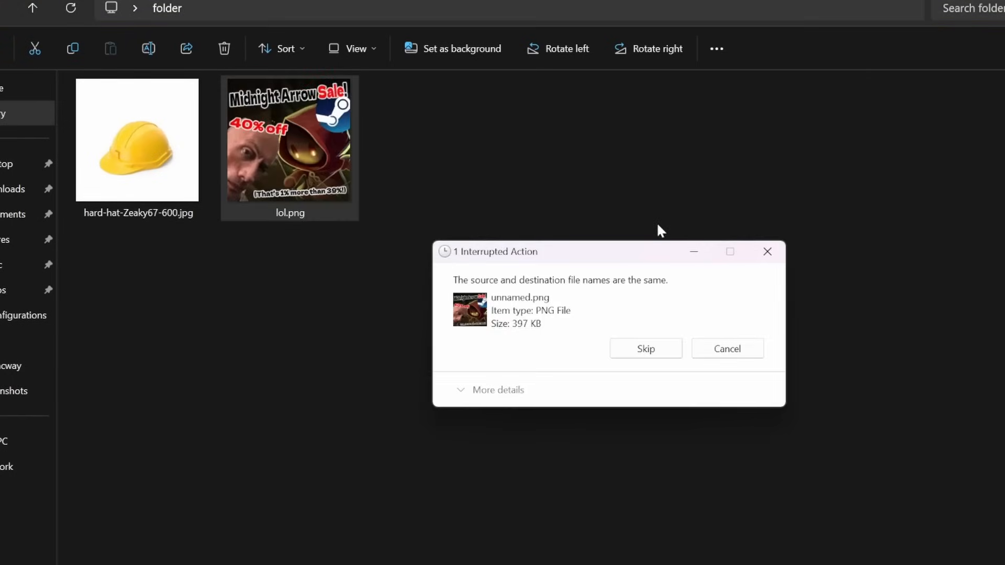
mouse_move(767, 251)
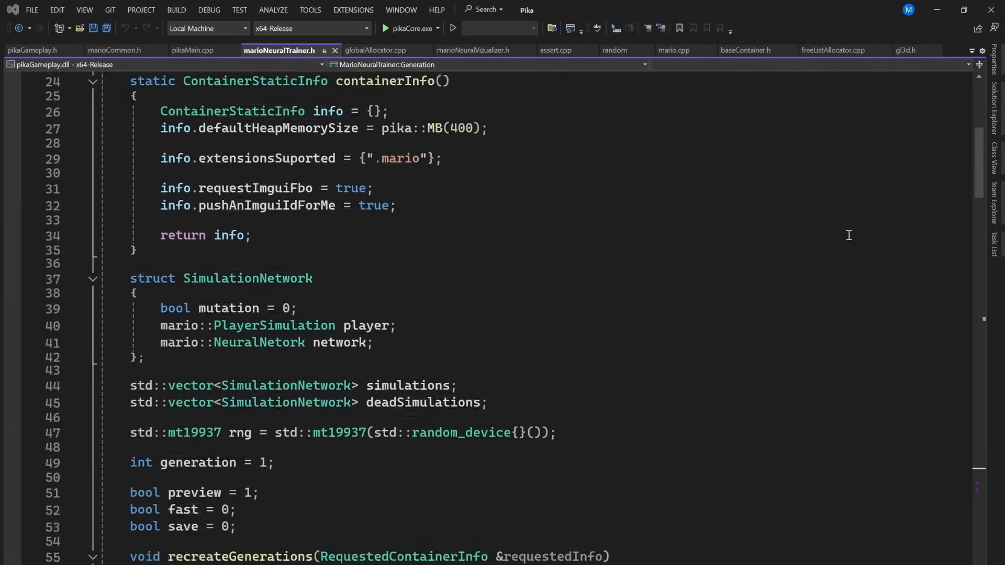
Scroll through the marioNeuralTrainer.h code
scroll(down, 3)
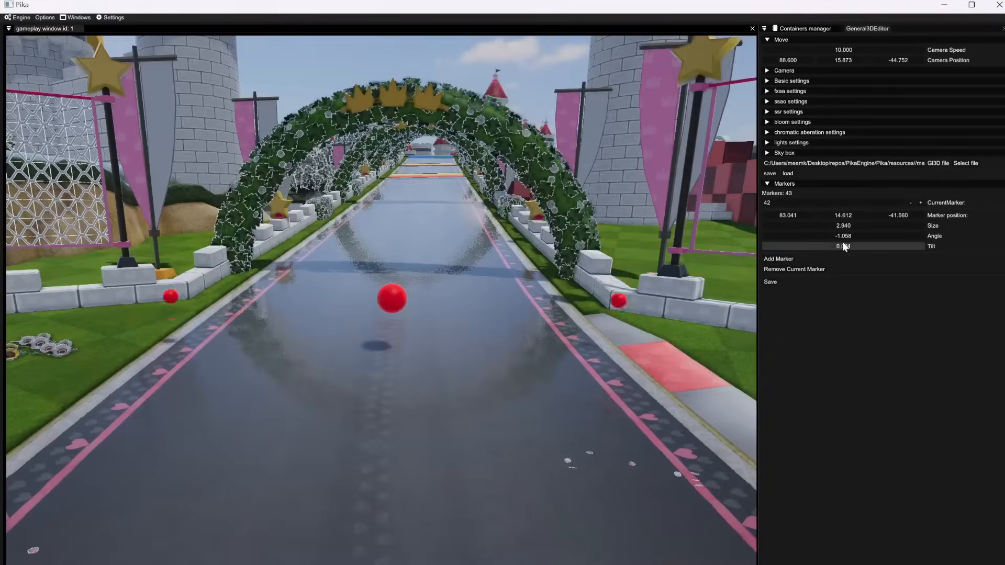
Add markers and edit marker fields in the General3DEditor Markers panel
click(777, 258)
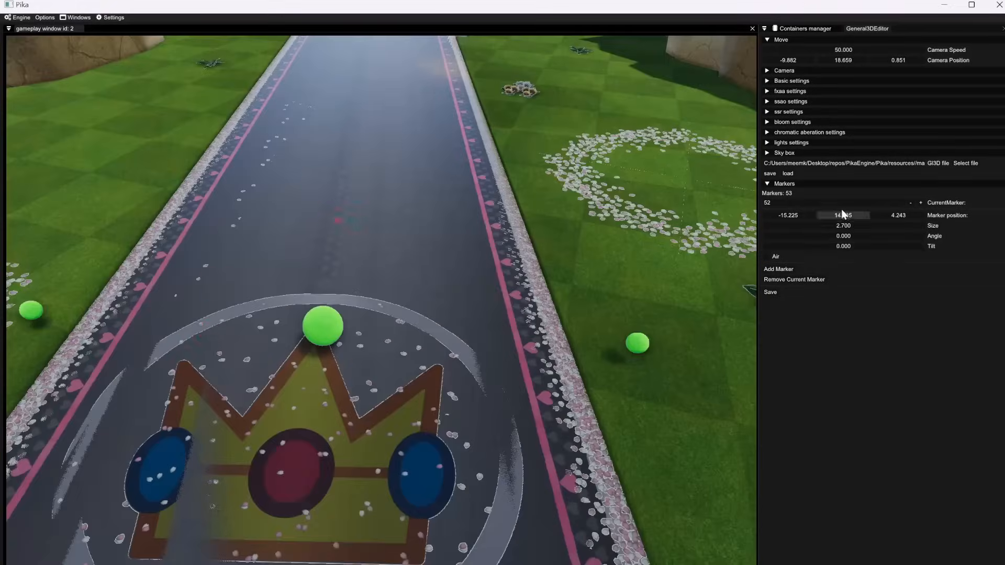
click(767, 70)
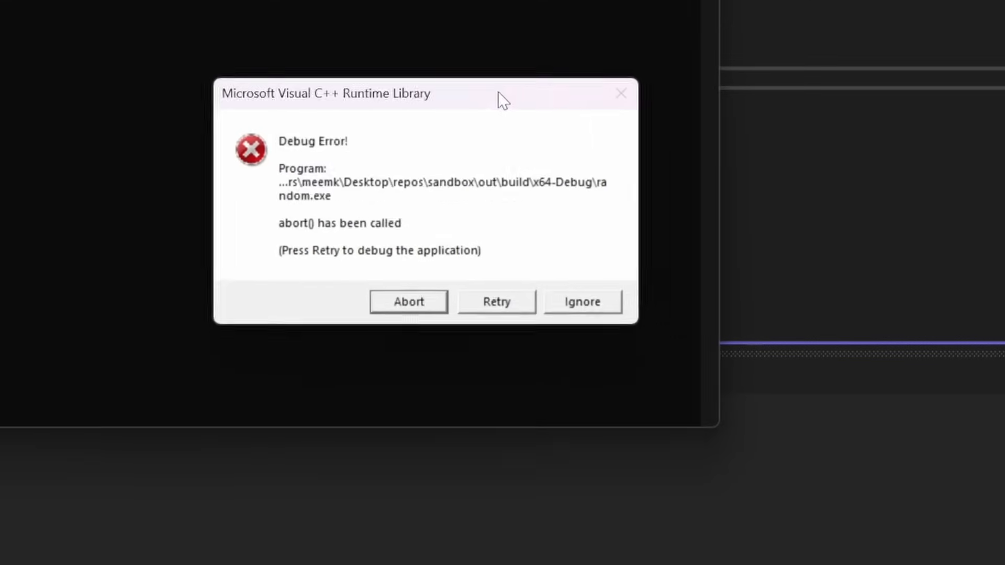
Abort the Debug Error dialog
click(495, 302)
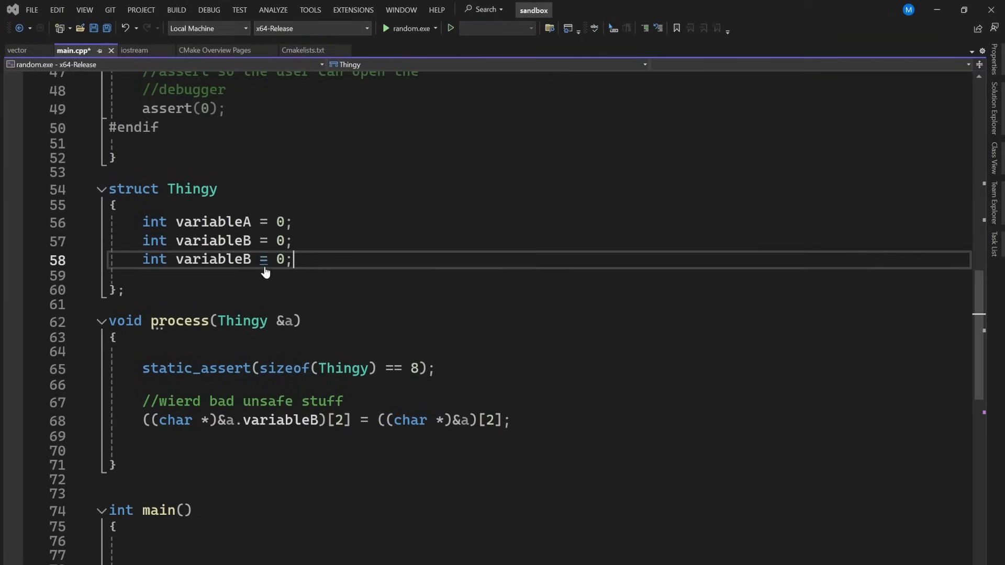
Rename the member to variableC, run the x64-Debug build, and abort the assertion error
text(C)
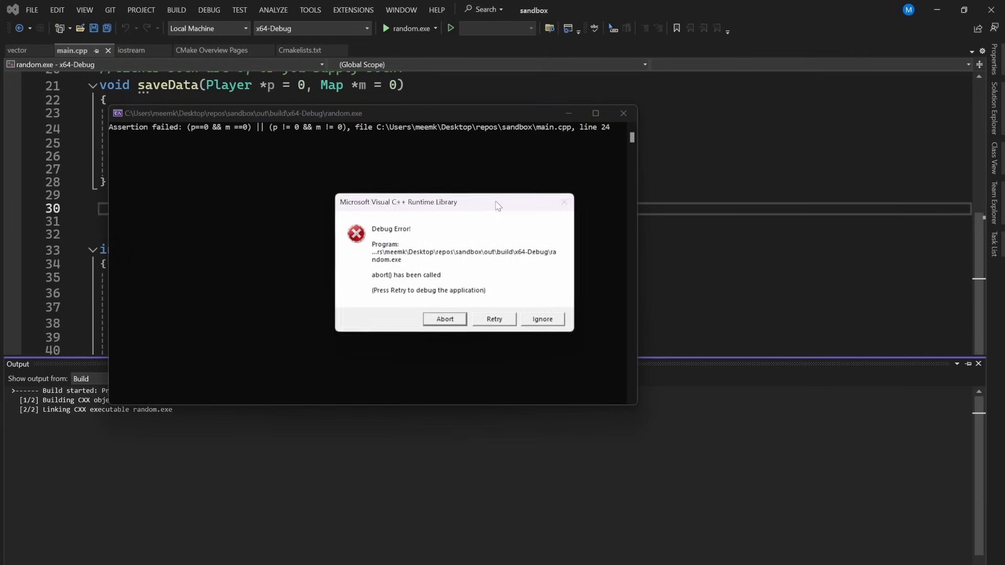
click(443, 318)
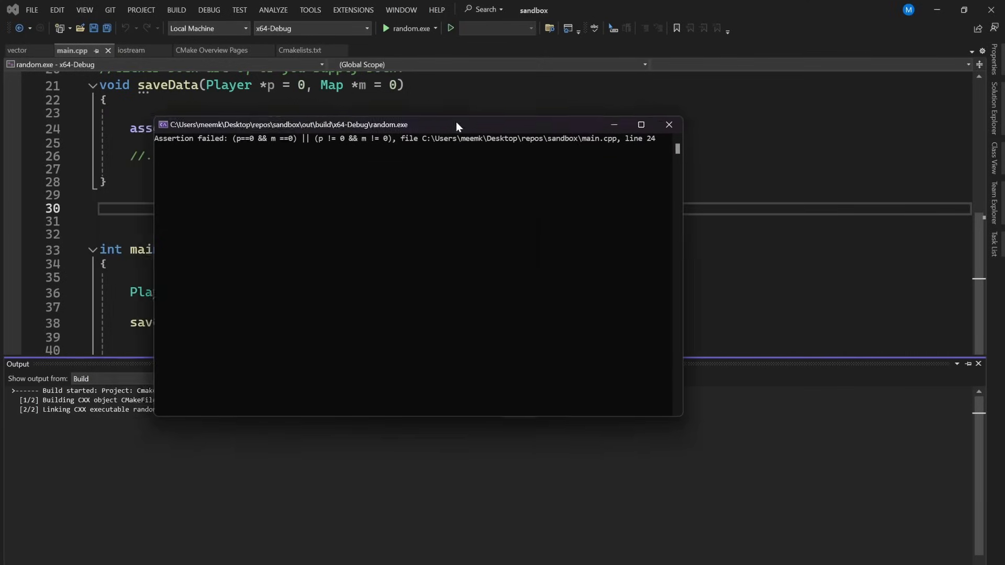